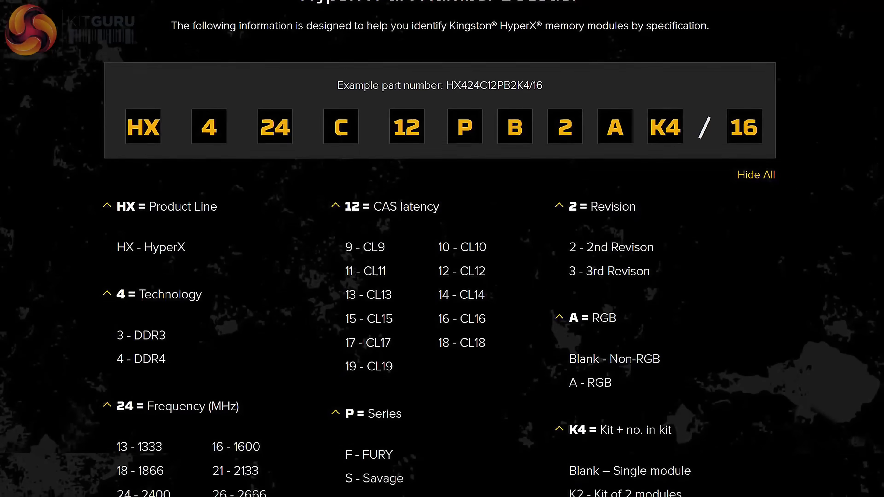
Step: Apply the Static Single Color effect at hue 120 (green) to all synced devices, memory included
scroll("down", 3)
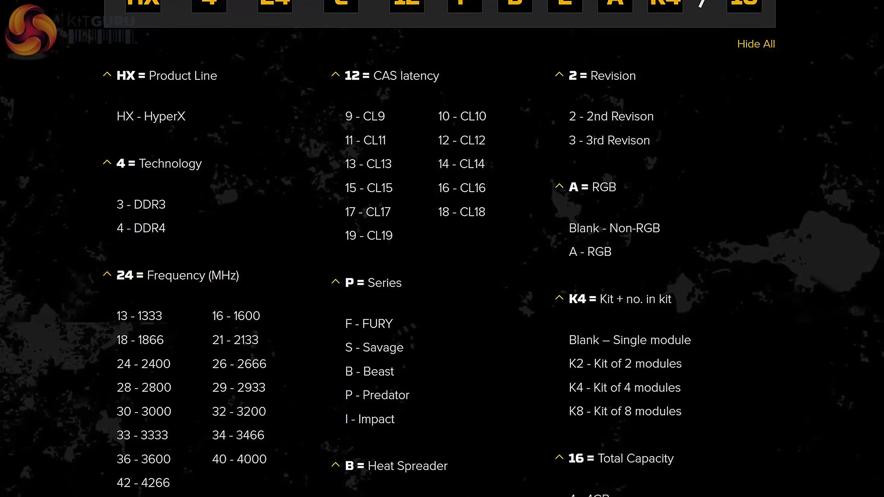
scroll("down", 3)
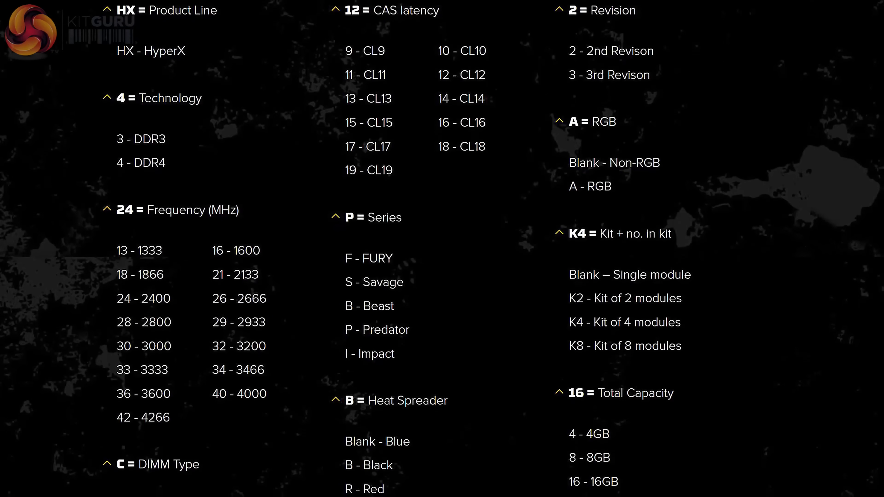
scroll("down", 3)
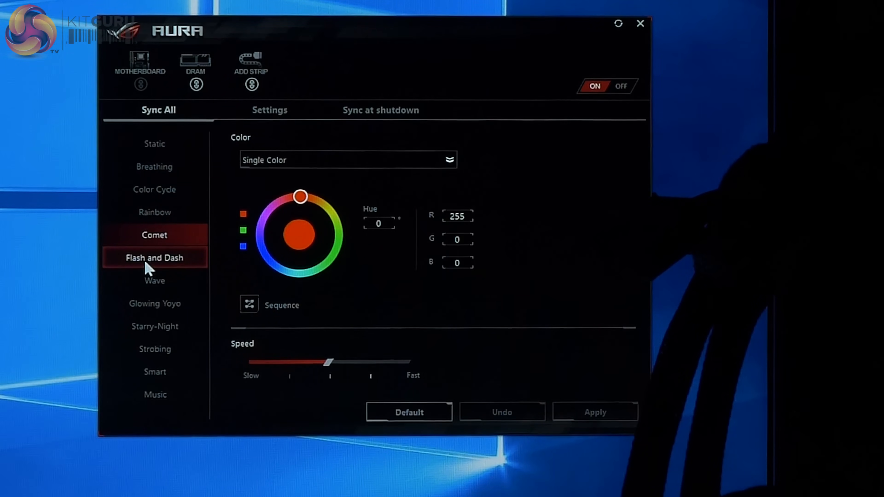
left_click(154, 304)
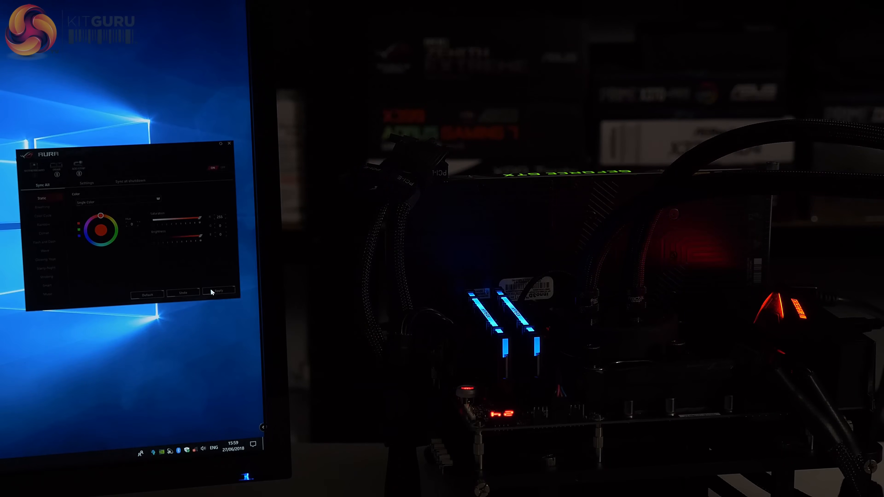
left_click(218, 293)
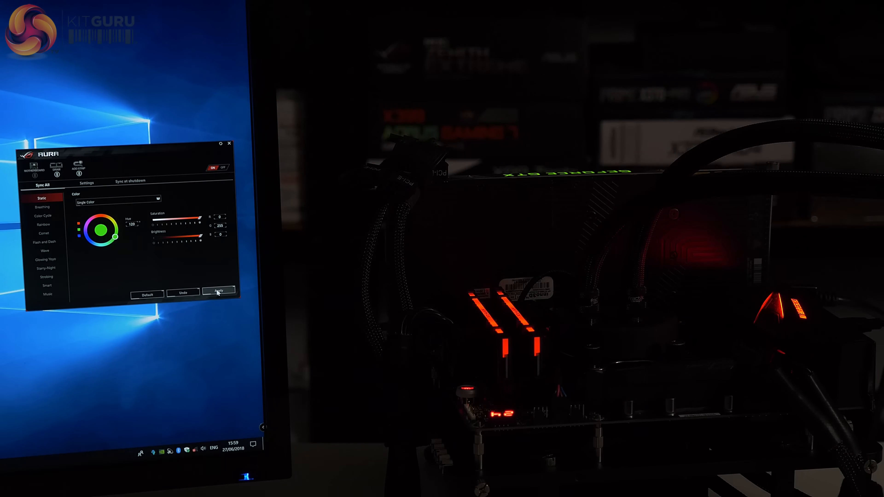
left_click(218, 292)
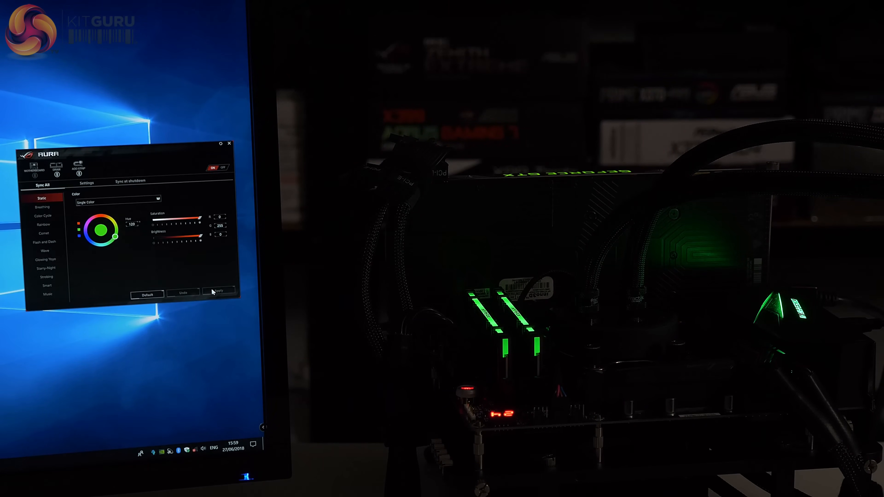
left_click(42, 207)
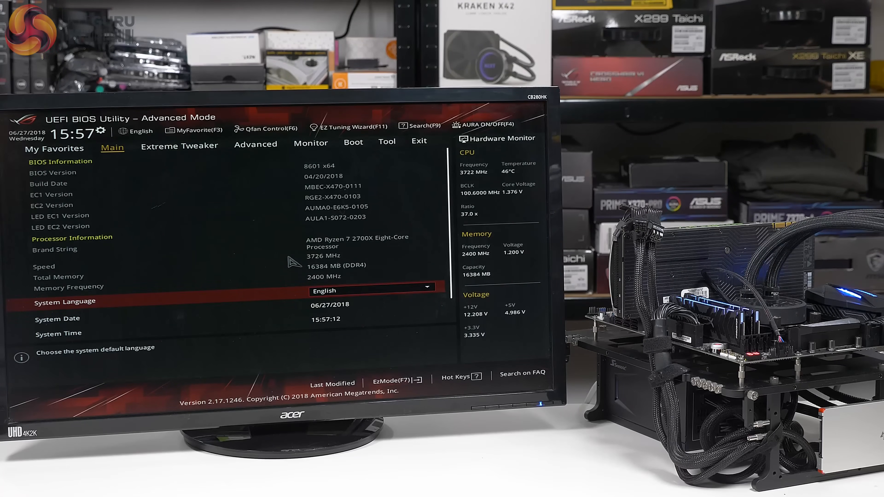
left_click(179, 145)
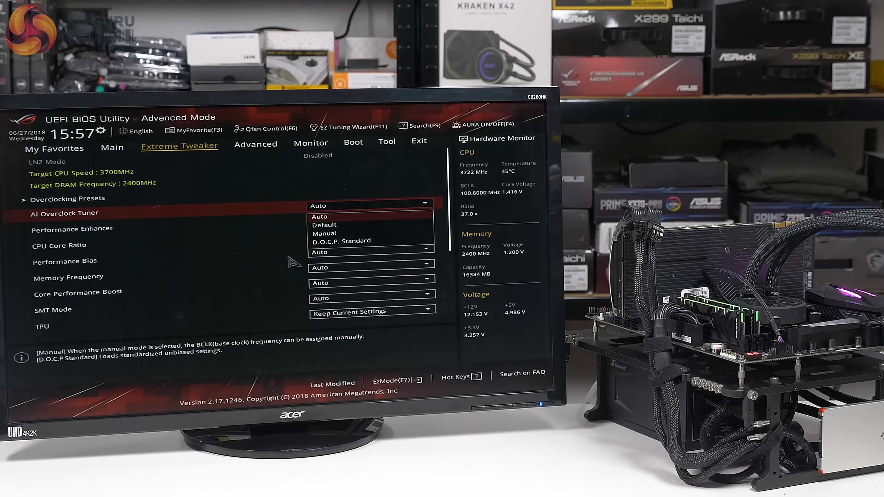
left_click(342, 240)
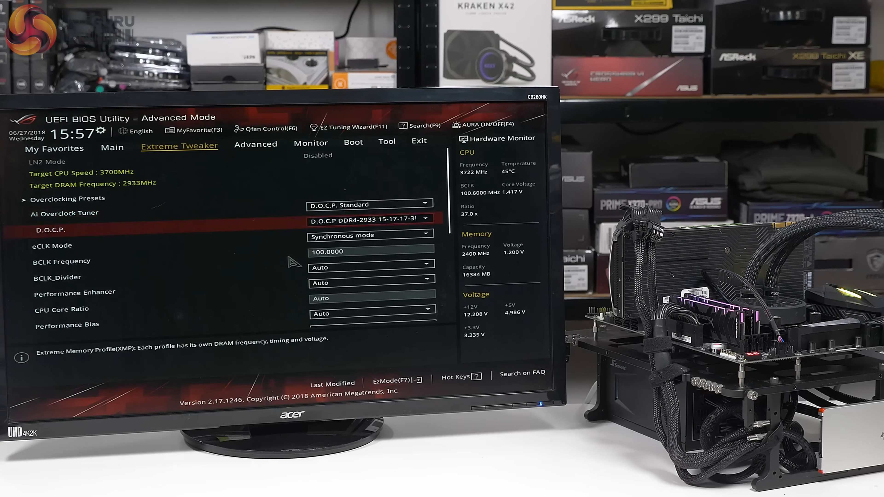
scroll("down", 3)
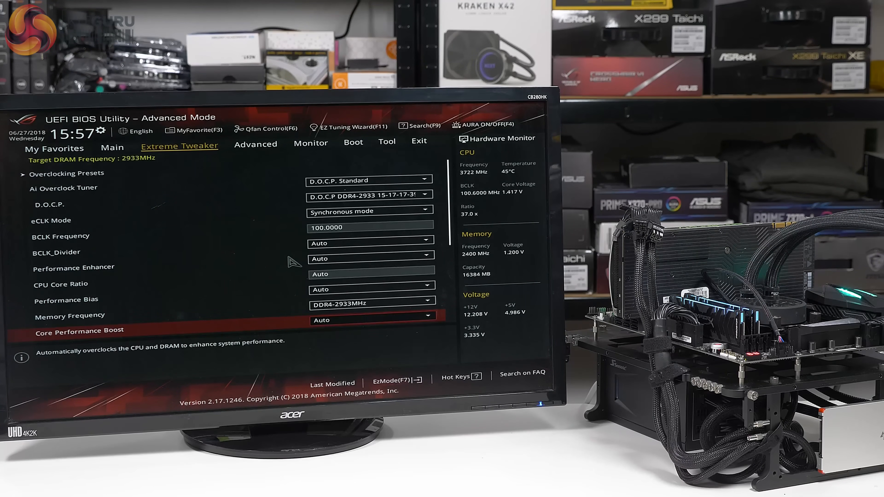